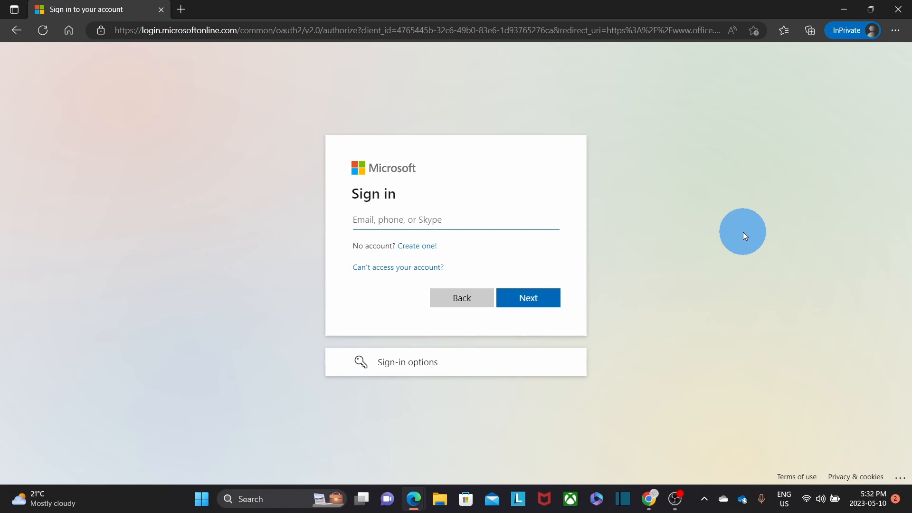
pyautogui.click(455, 219)
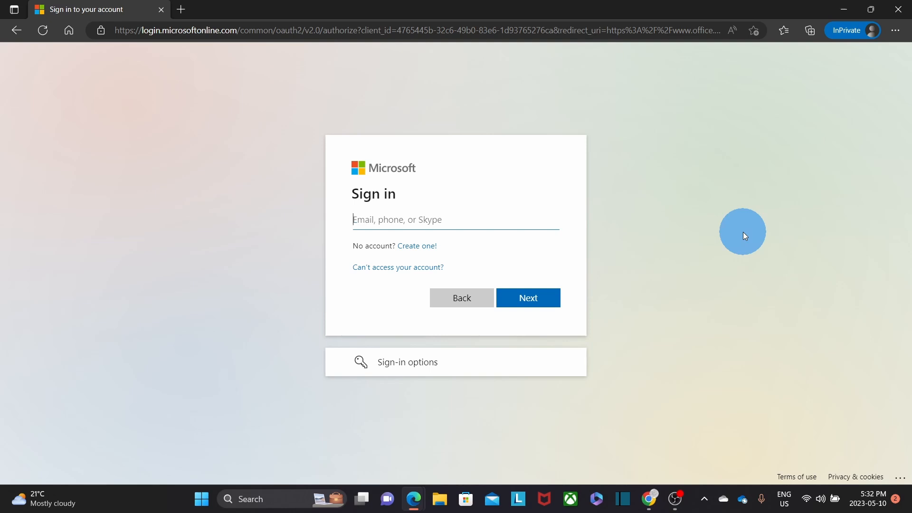
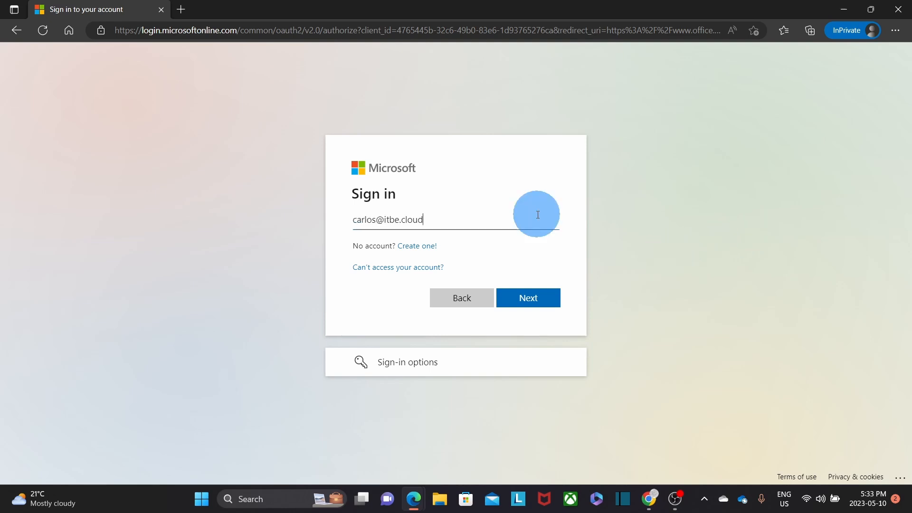
pyautogui.moveTo(548, 204)
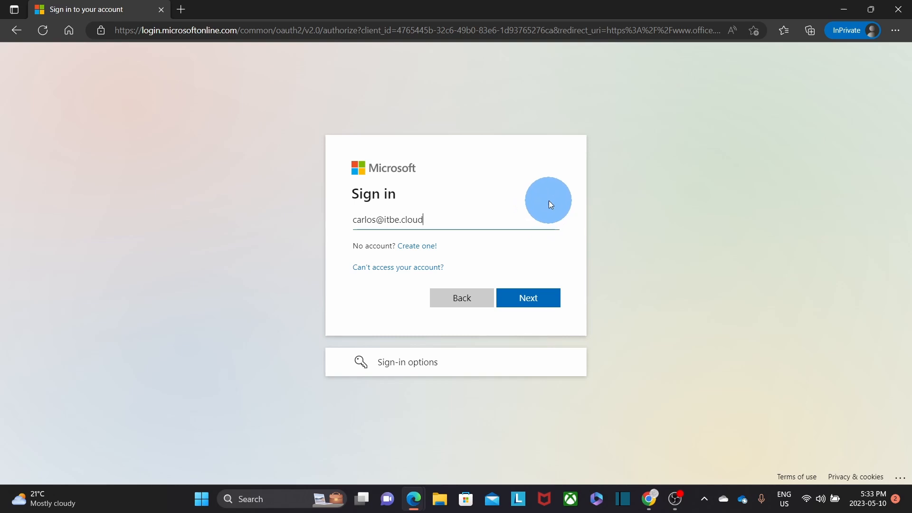
pyautogui.click(527, 297)
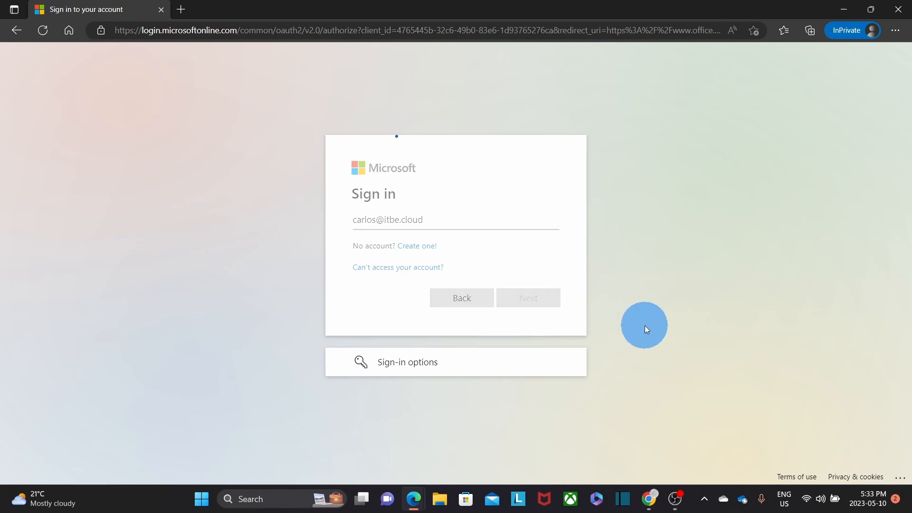
pyautogui.click(528, 297)
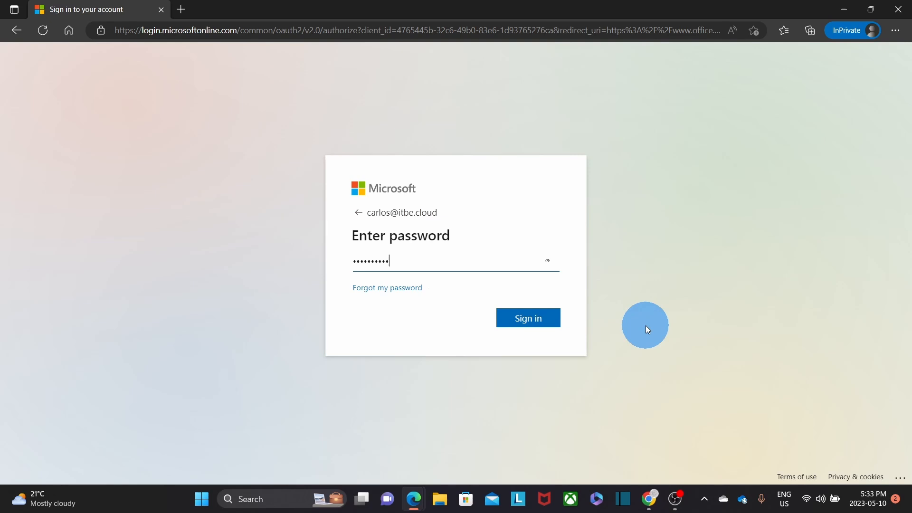
pyautogui.moveTo(456, 324)
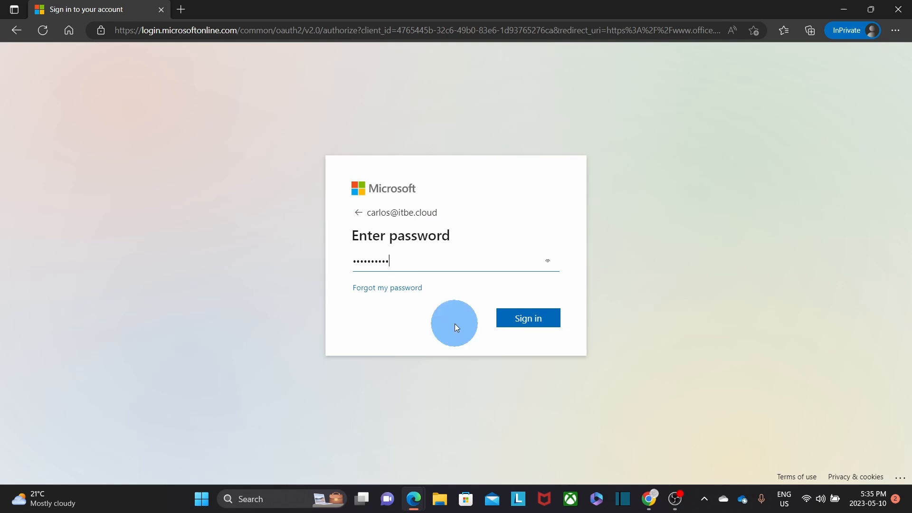
pyautogui.click(527, 317)
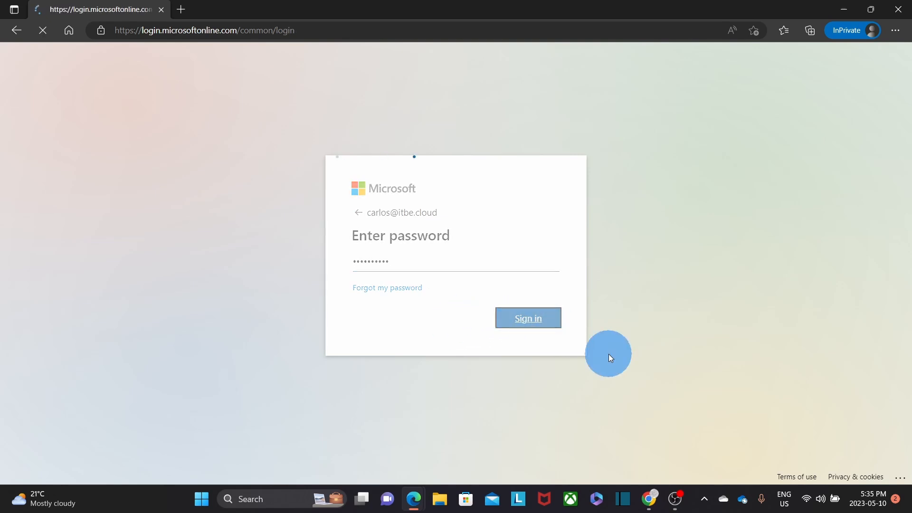
pyautogui.click(528, 317)
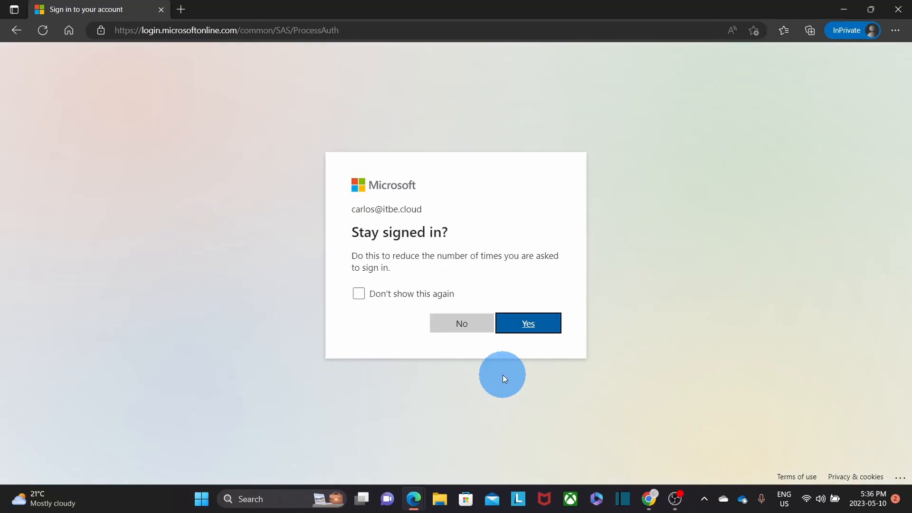
# Answer Yes to Stay signed in and land on the Microsoft 365 home page
pyautogui.click(527, 323)
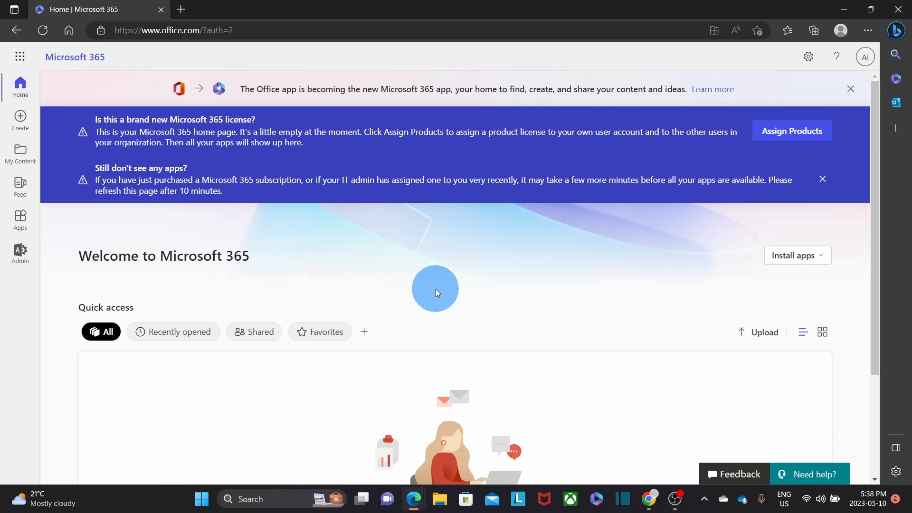
pyautogui.moveTo(20, 251)
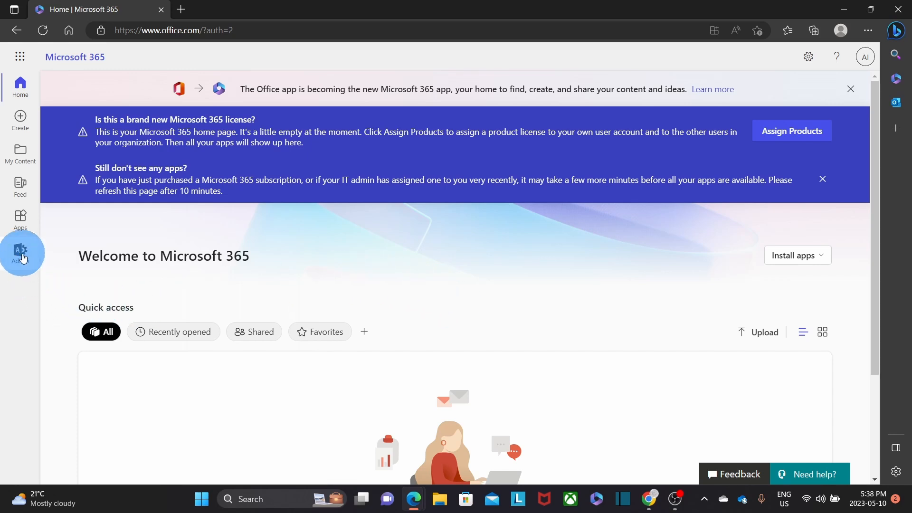
# Go from the app launcher to the admin center's Users > Active users list
pyautogui.click(20, 253)
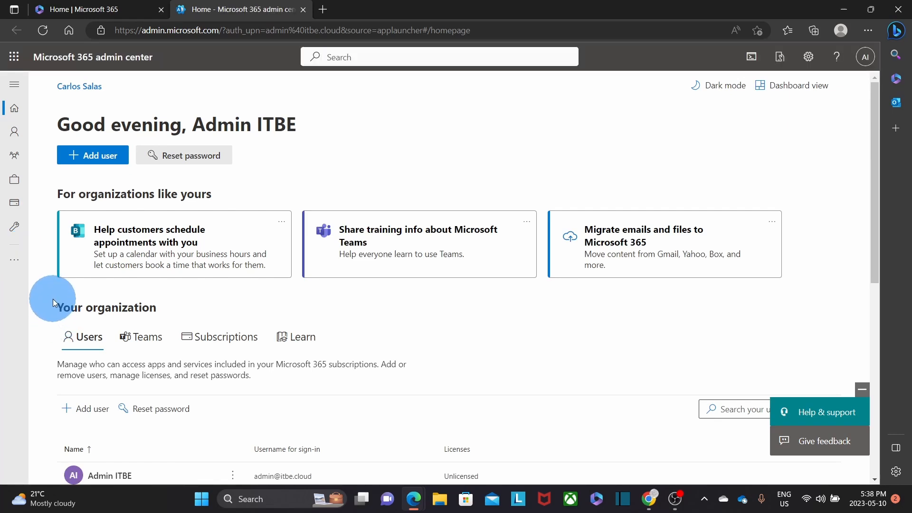
pyautogui.moveTo(15, 84)
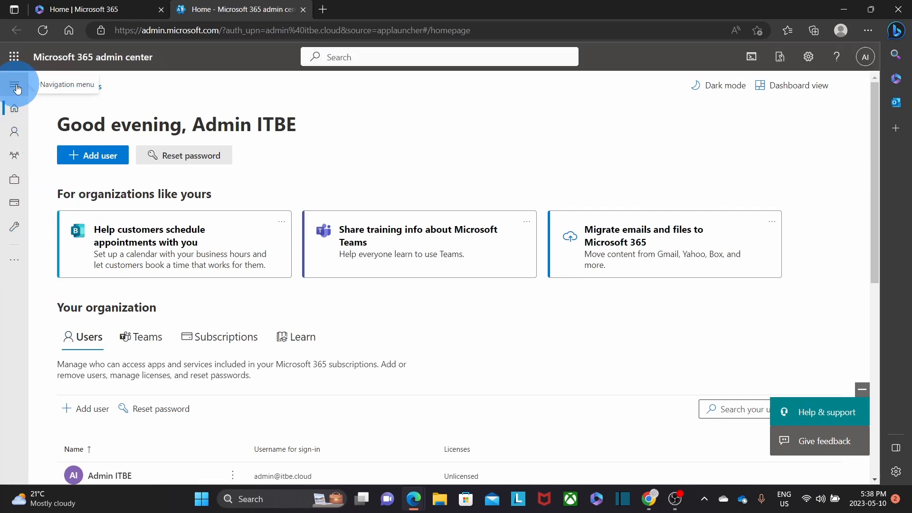
pyautogui.click(16, 85)
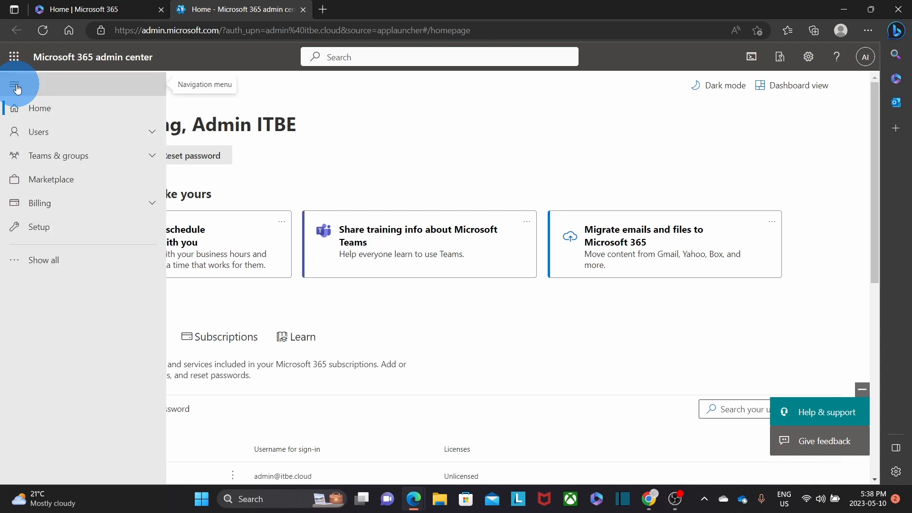
pyautogui.click(38, 131)
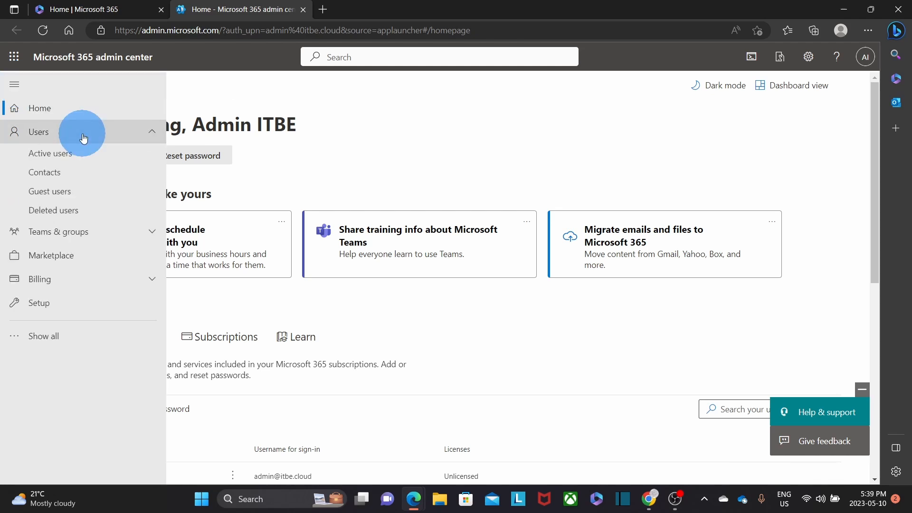
pyautogui.moveTo(50, 154)
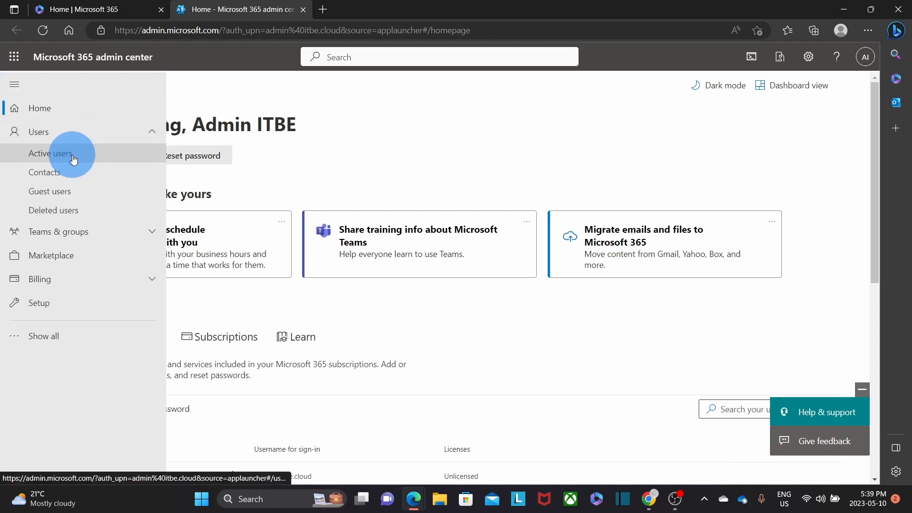
pyautogui.click(52, 153)
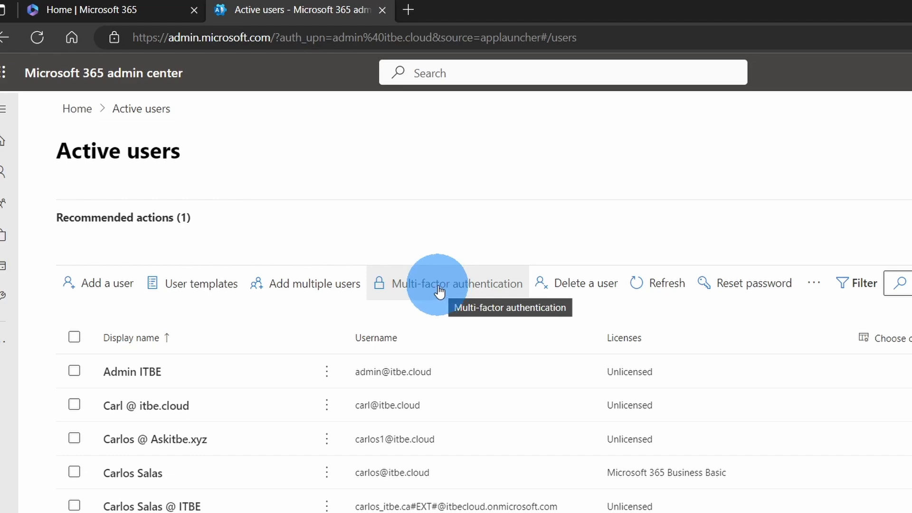
pyautogui.click(464, 283)
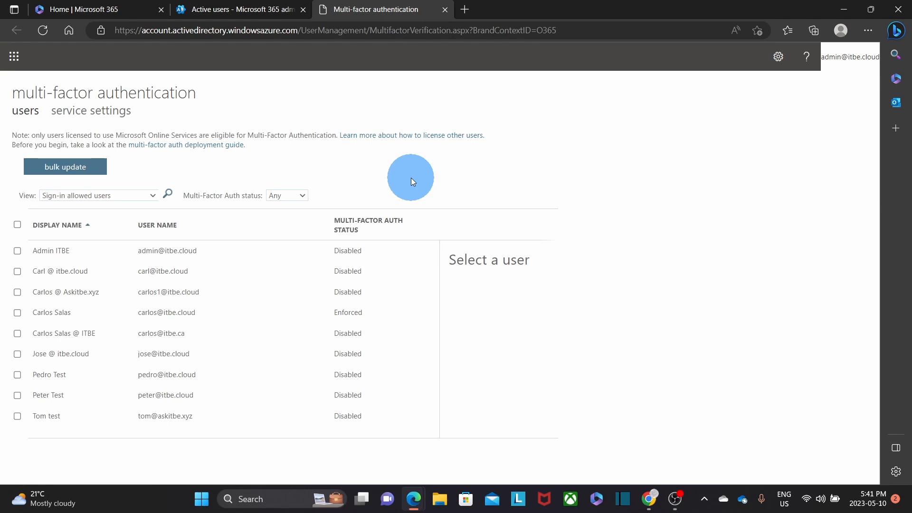
pyautogui.moveTo(136, 170)
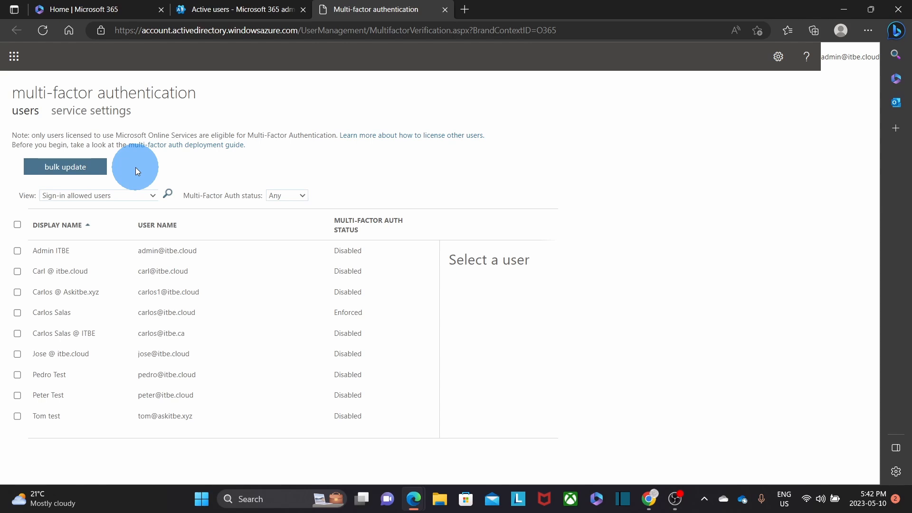
pyautogui.moveTo(85, 313)
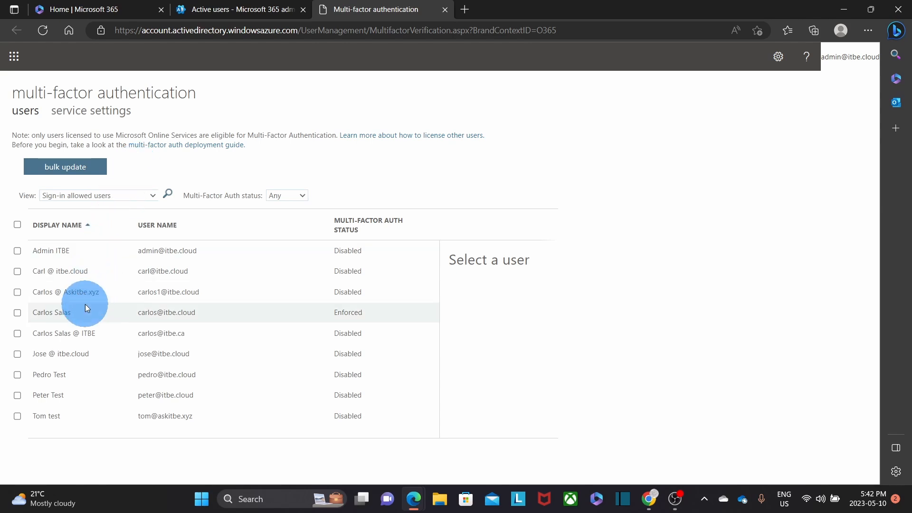
pyautogui.moveTo(69, 319)
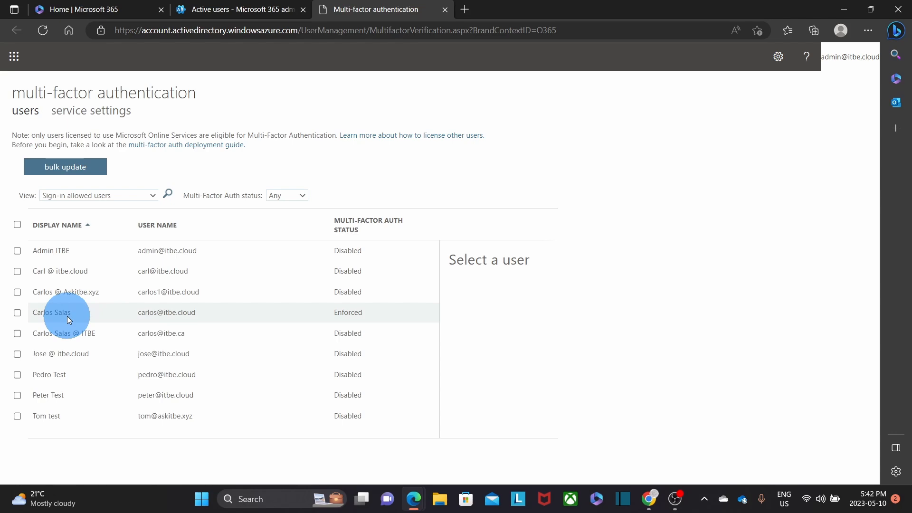
pyautogui.click(52, 312)
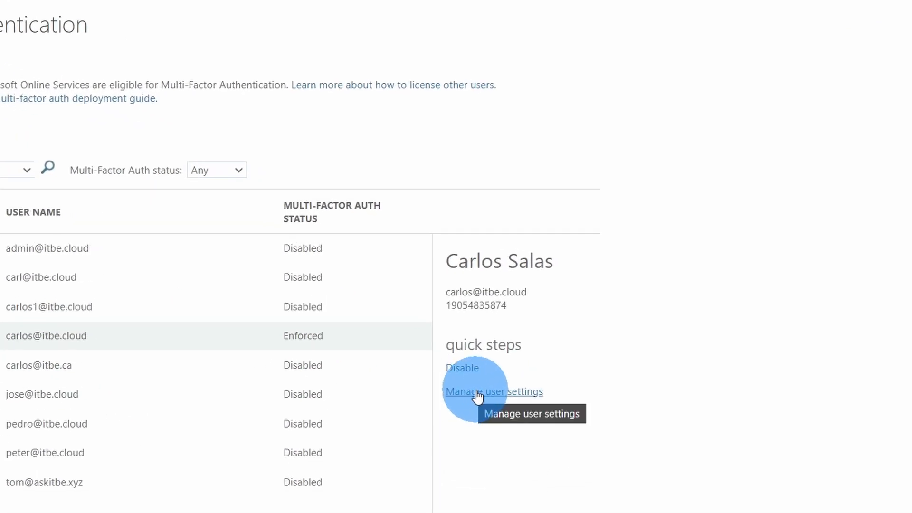
pyautogui.click(494, 390)
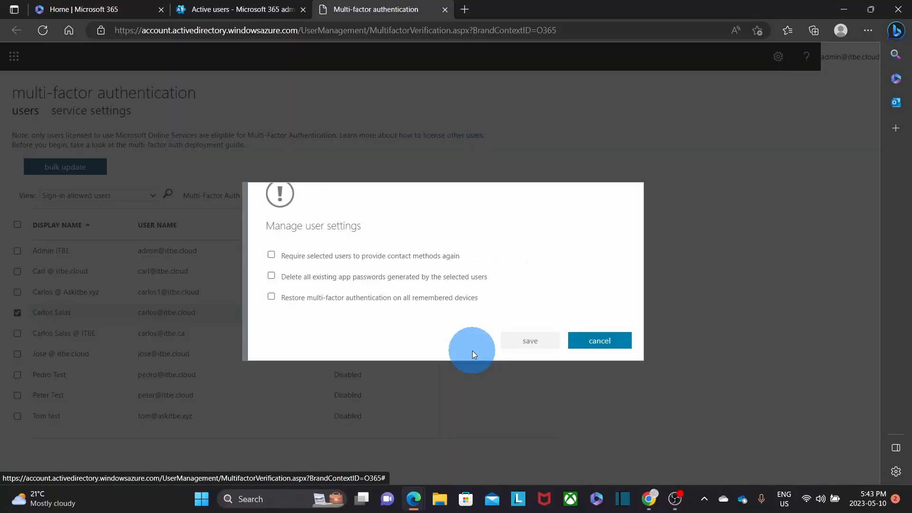
pyautogui.moveTo(372, 331)
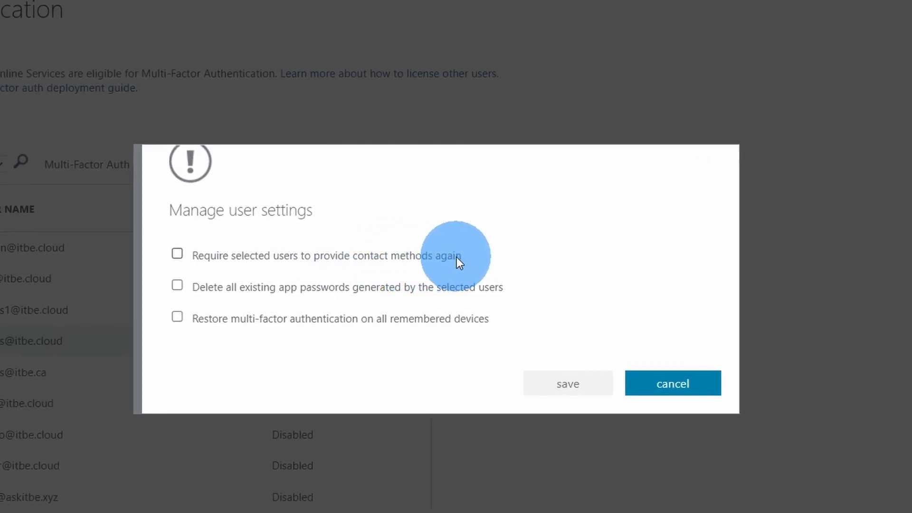
pyautogui.moveTo(299, 294)
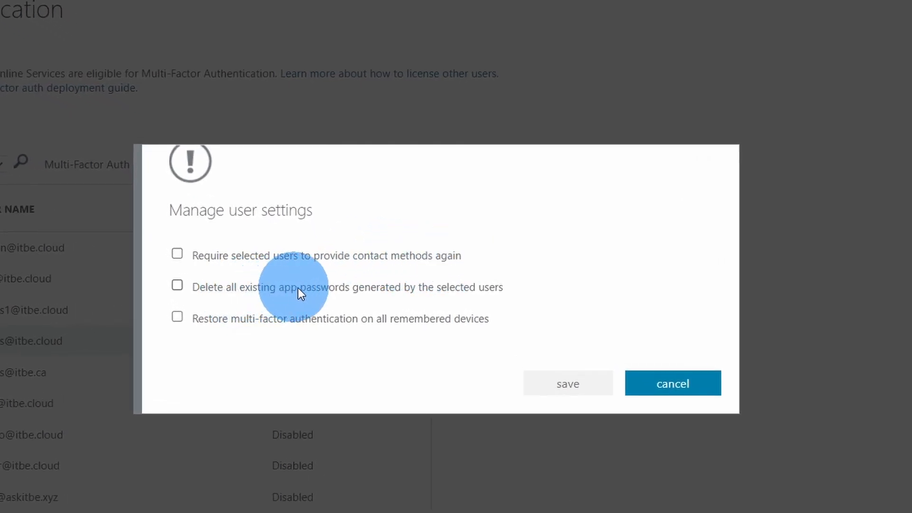
pyautogui.moveTo(472, 292)
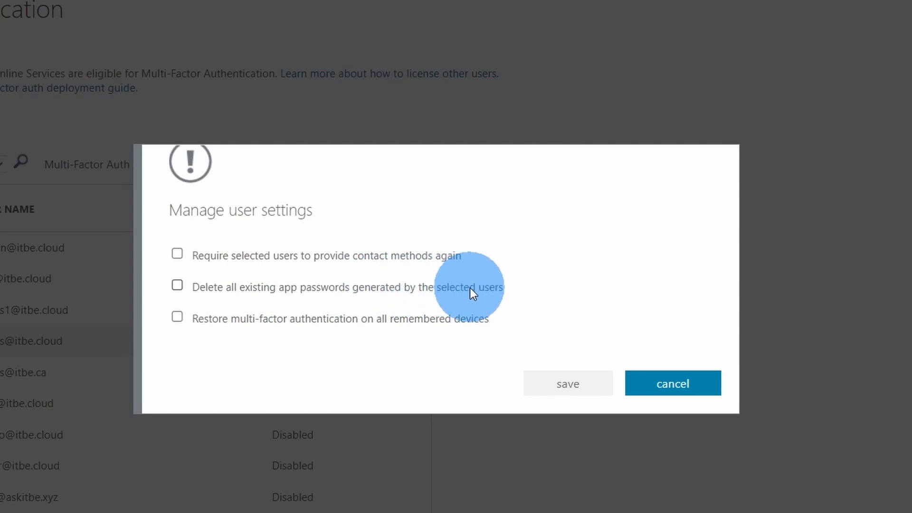
pyautogui.moveTo(269, 332)
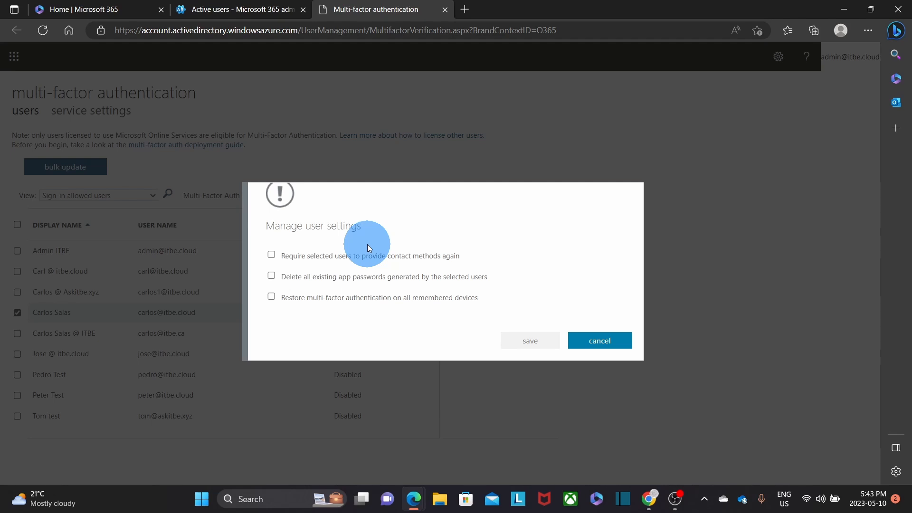
pyautogui.click(271, 255)
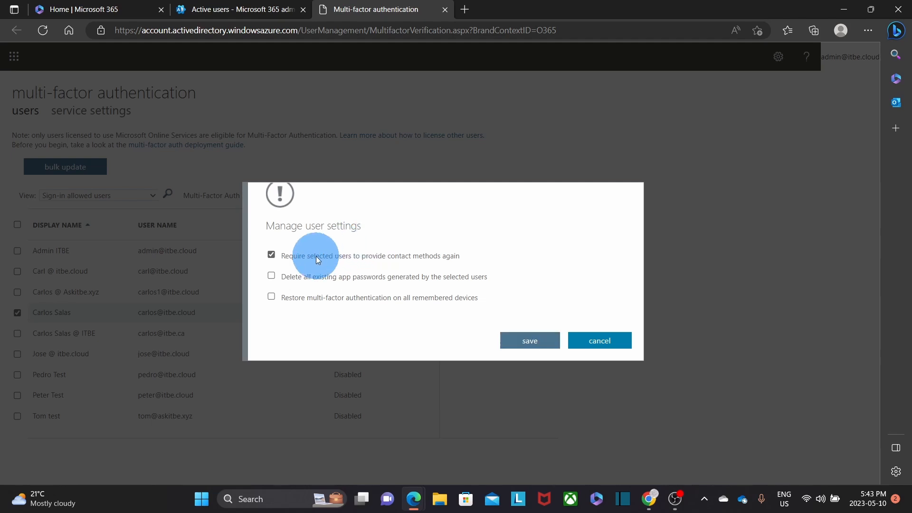
pyautogui.moveTo(375, 262)
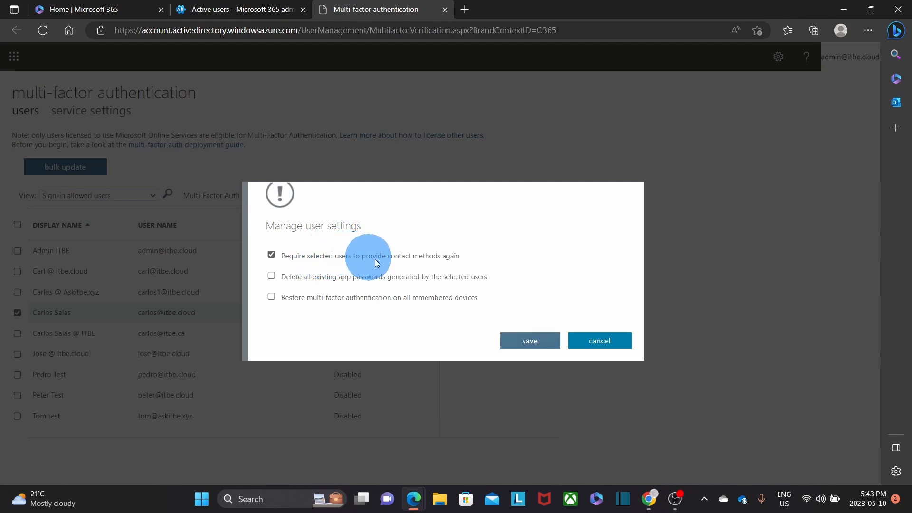
pyautogui.moveTo(450, 260)
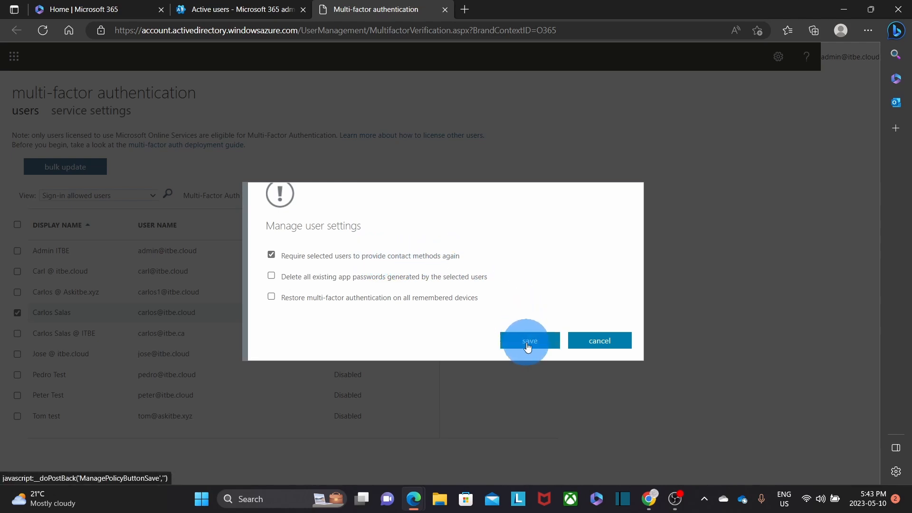
pyautogui.click(529, 340)
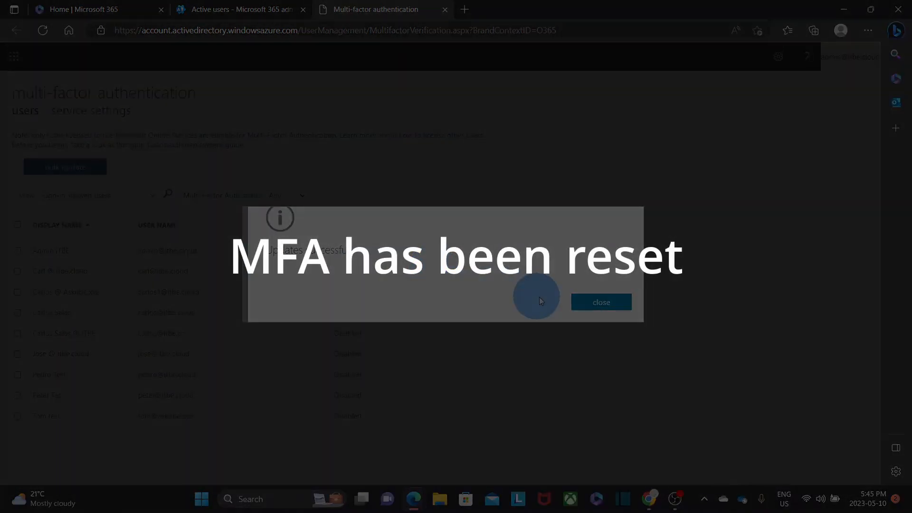
pyautogui.click(601, 302)
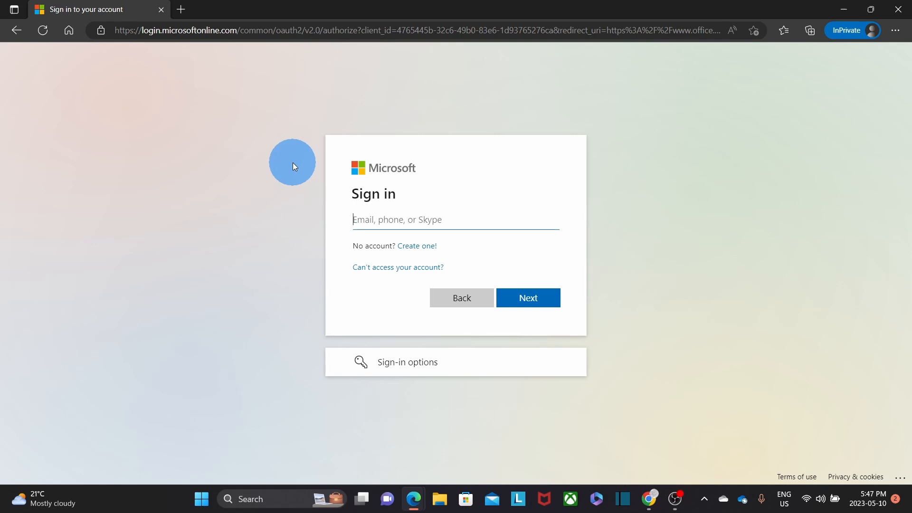
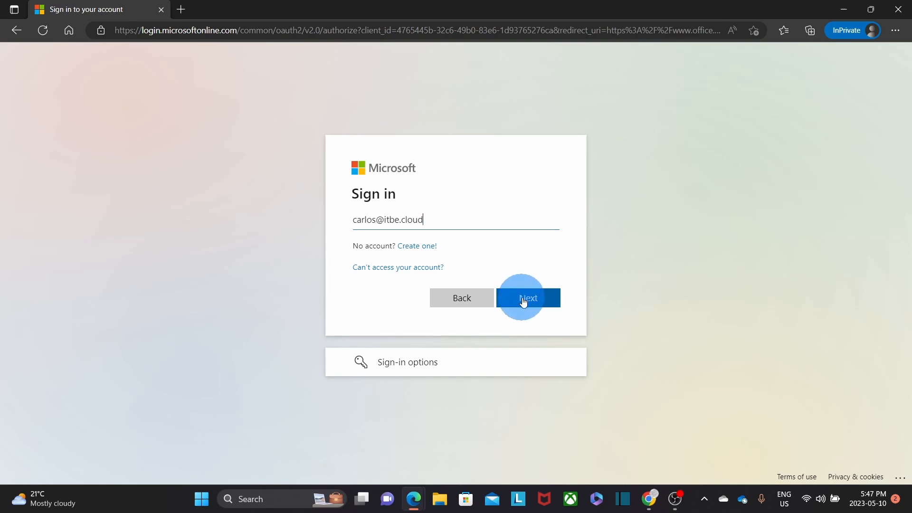
pyautogui.click(527, 298)
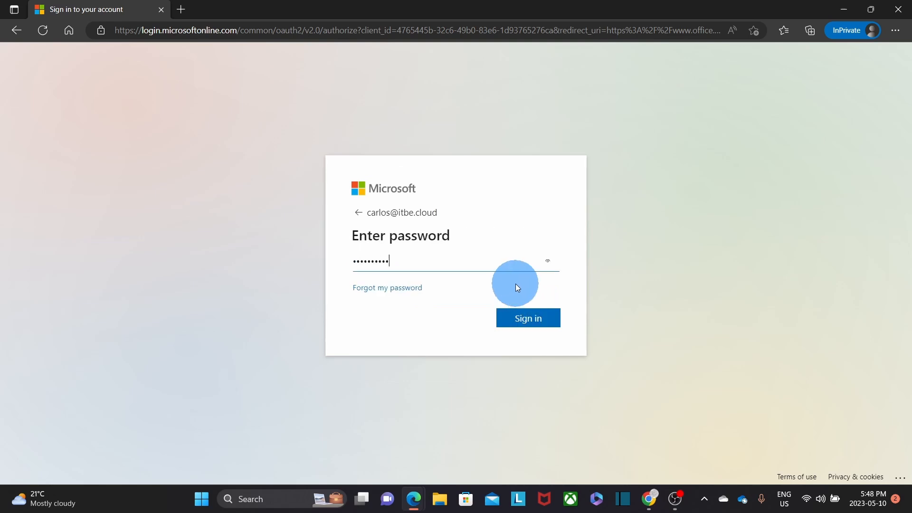
pyautogui.click(528, 318)
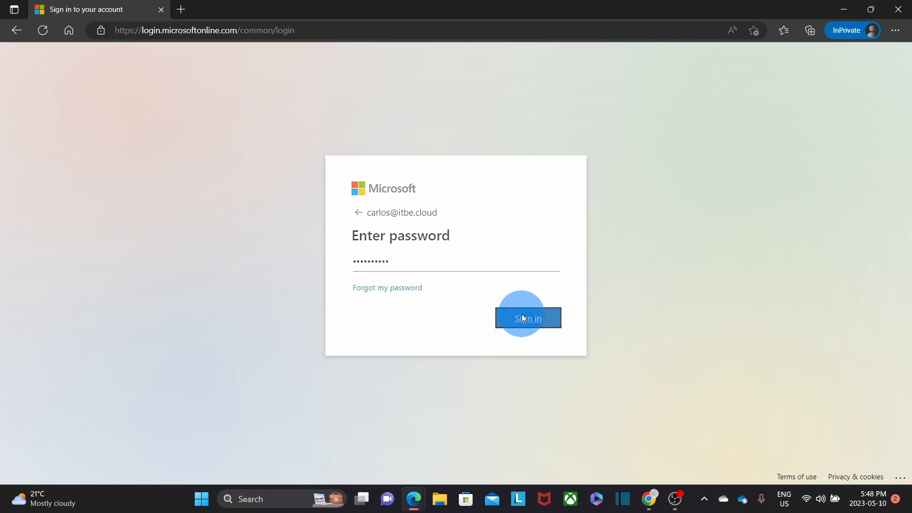
pyautogui.click(528, 318)
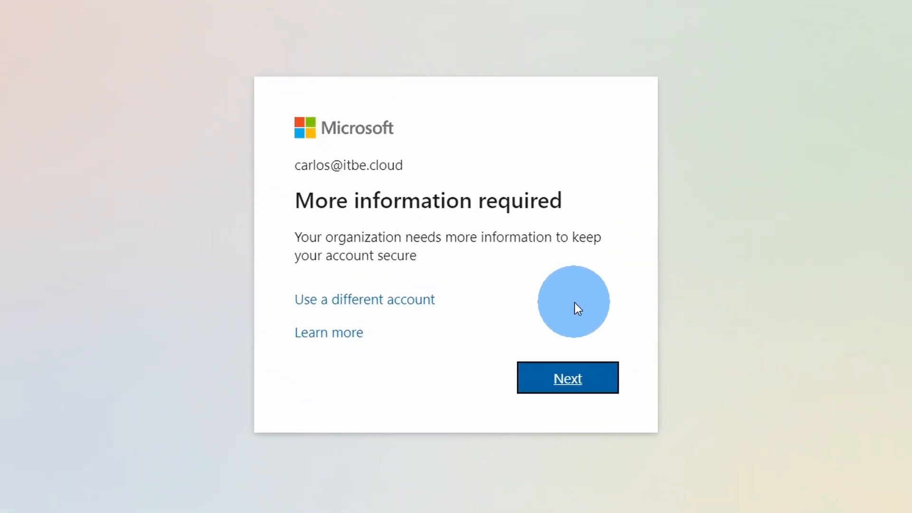
pyautogui.moveTo(620, 251)
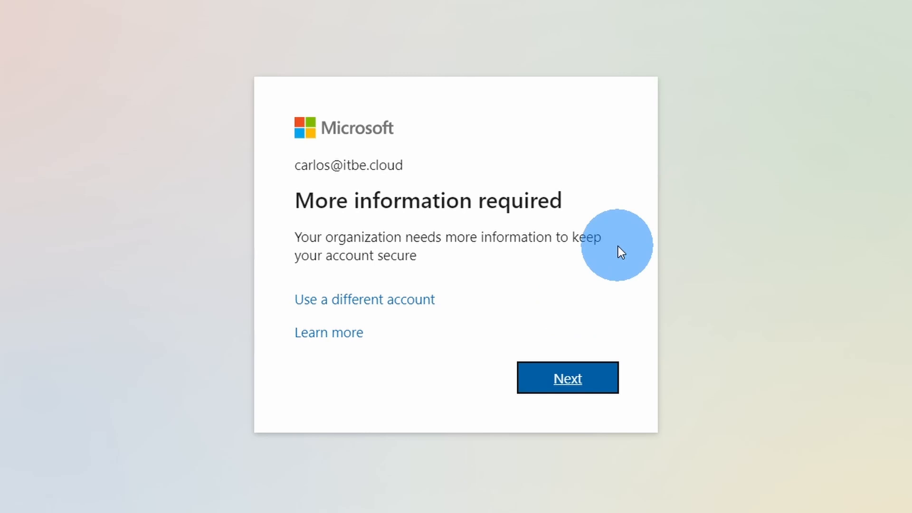
pyautogui.moveTo(619, 252)
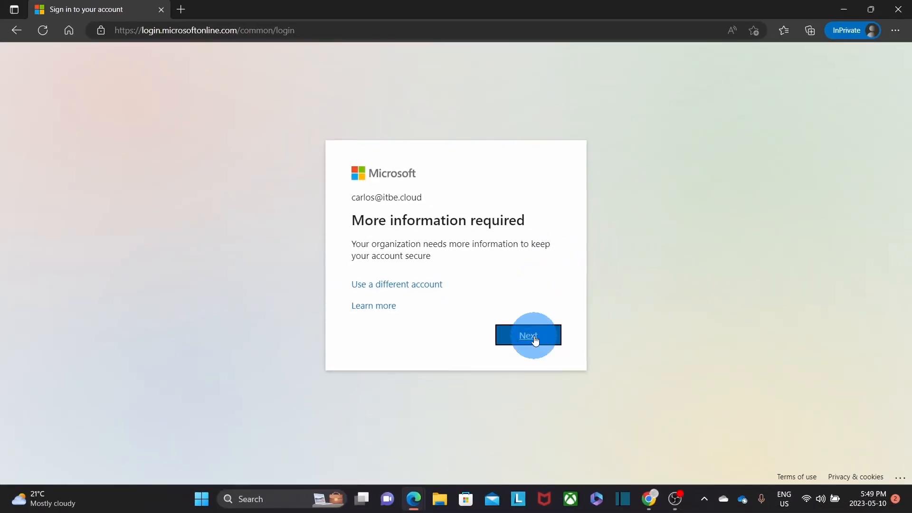
pyautogui.click(527, 336)
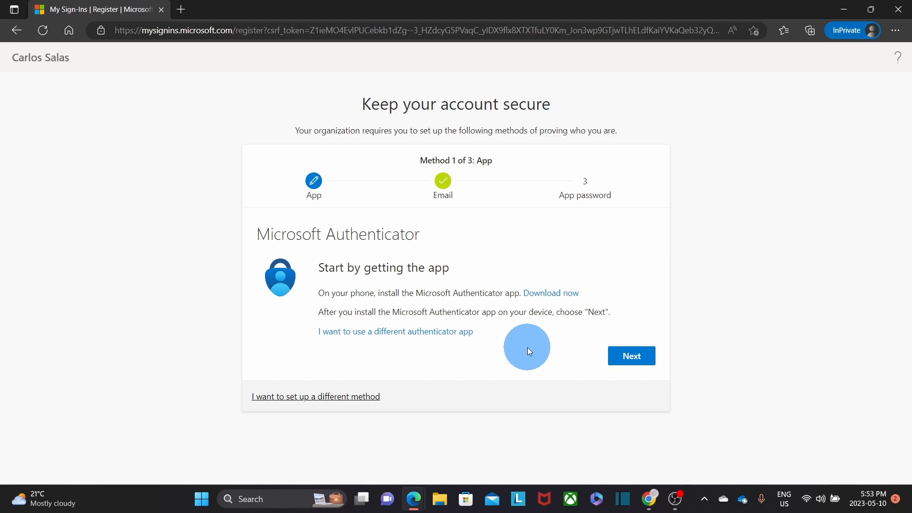
# Leave the Authenticator setup page and return to the admin center's Active users tab
pyautogui.click(238, 10)
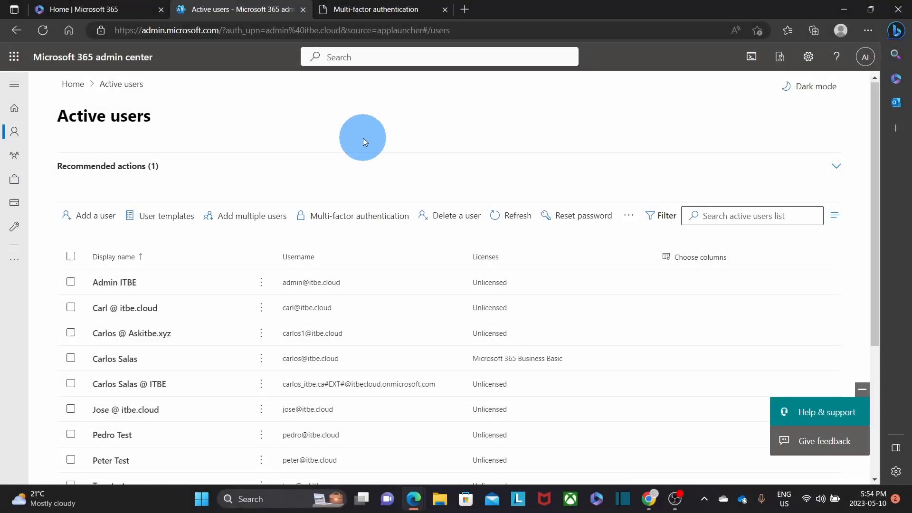
pyautogui.moveTo(57, 109)
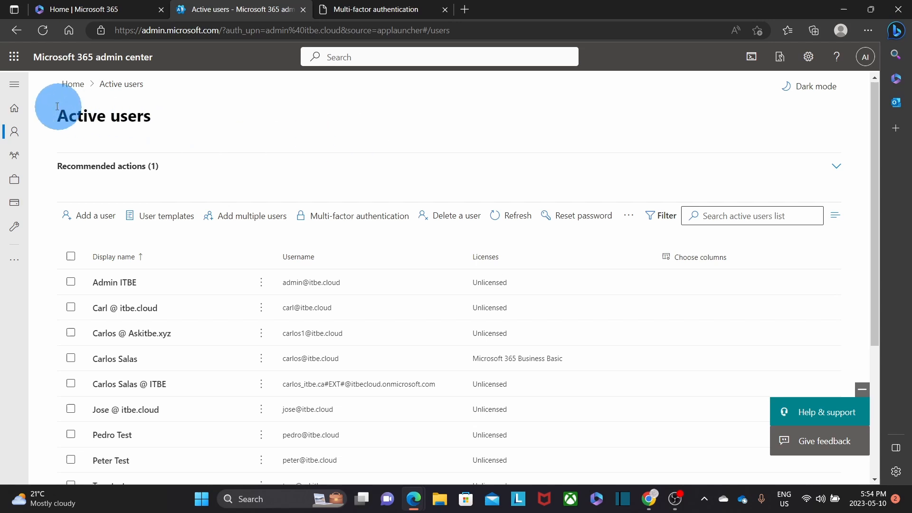
pyautogui.moveTo(14, 84)
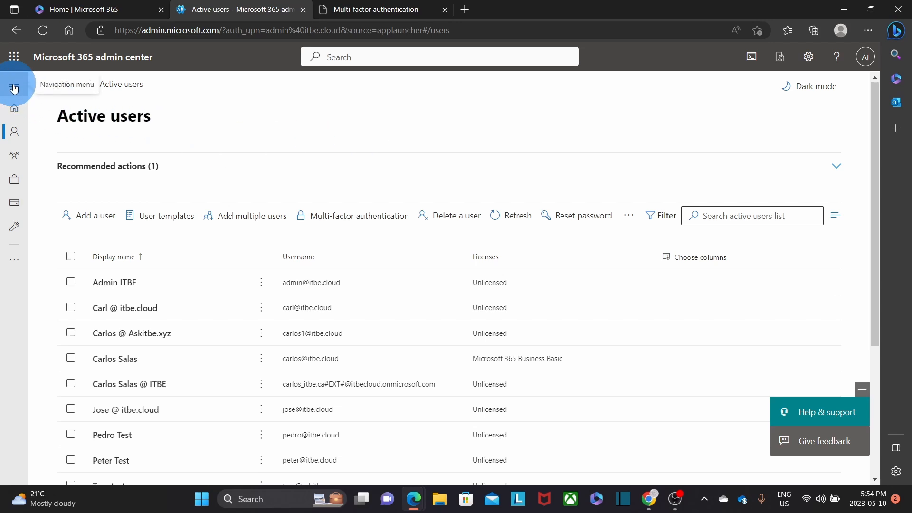
# From the admin navigation, launch the Azure Active Directory (Entra) admin center
pyautogui.click(14, 84)
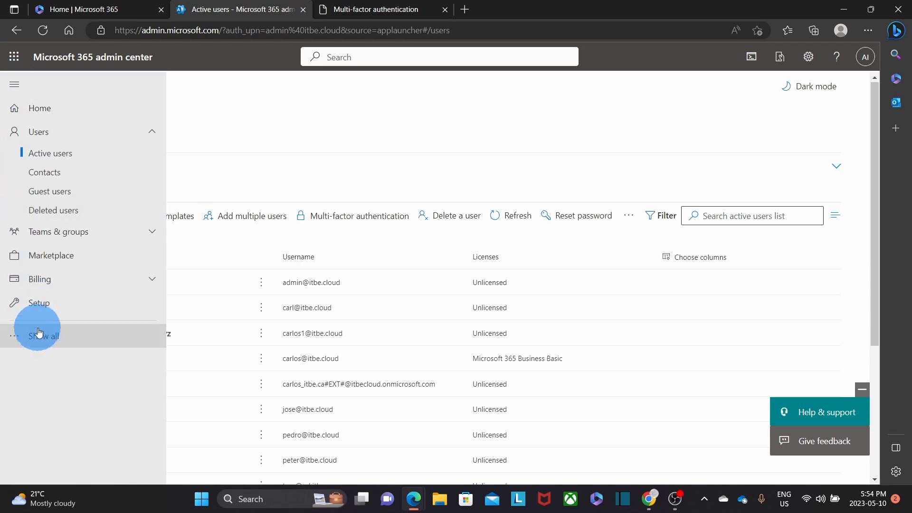
pyautogui.moveTo(41, 336)
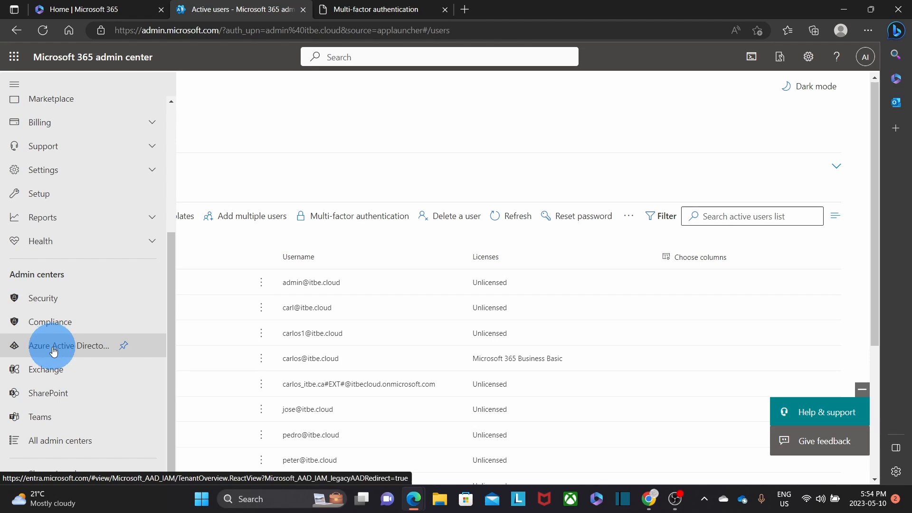
pyautogui.click(69, 346)
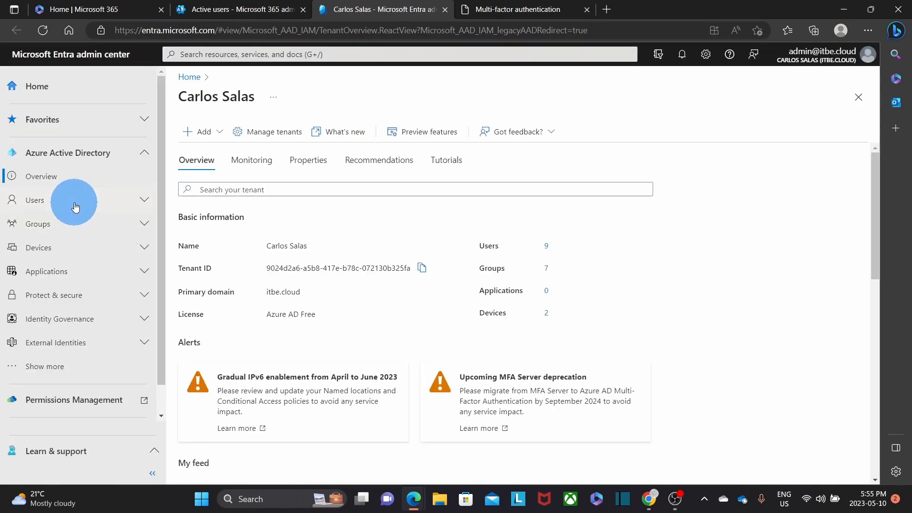
pyautogui.click(36, 199)
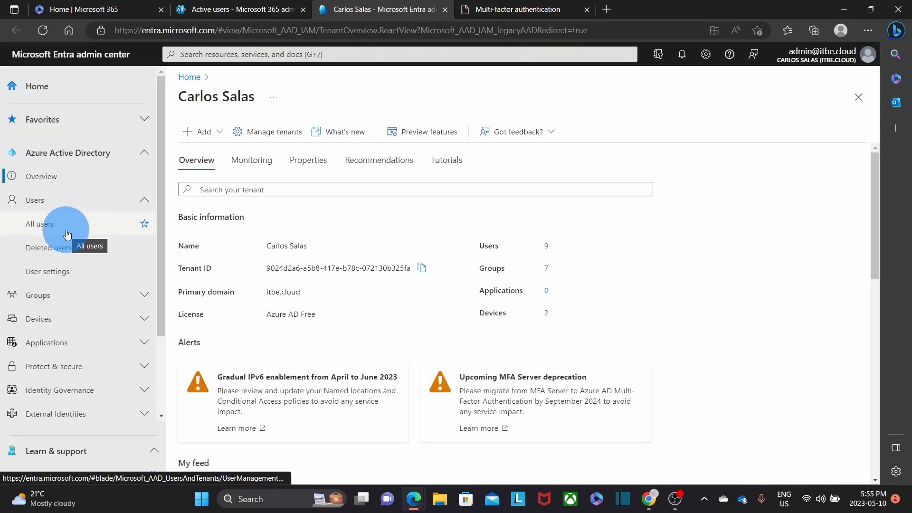
pyautogui.click(39, 225)
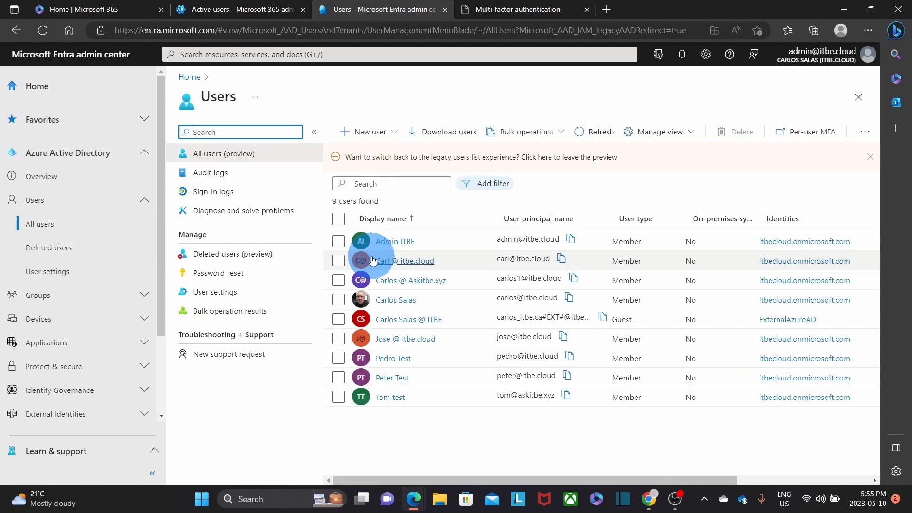
pyautogui.moveTo(429, 432)
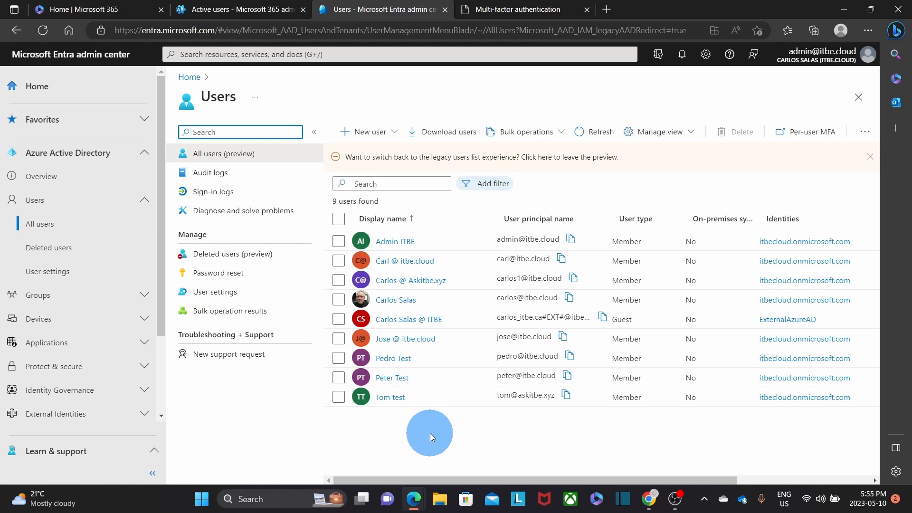
pyautogui.moveTo(395, 299)
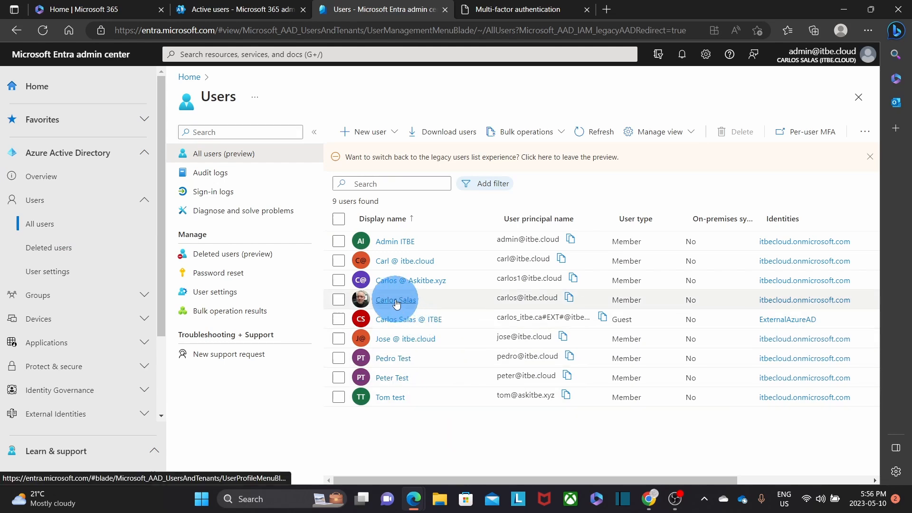
pyautogui.click(395, 300)
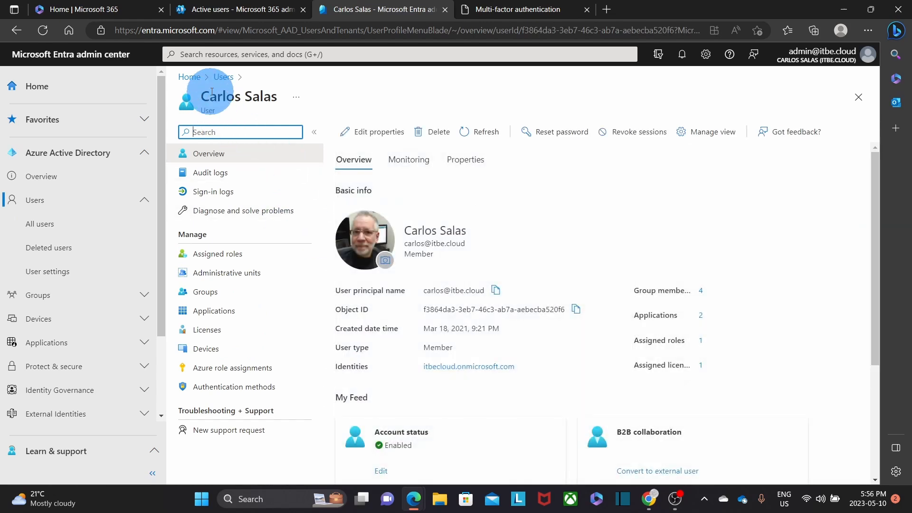
pyautogui.moveTo(234, 386)
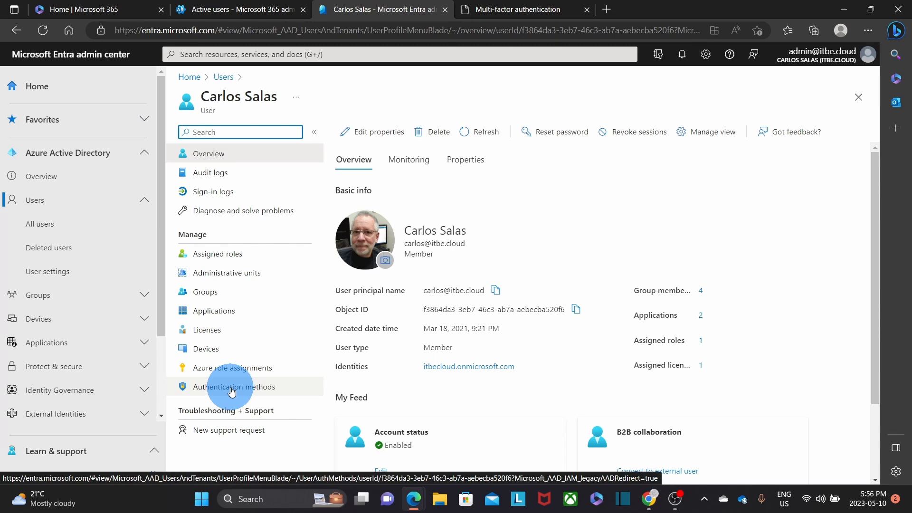
pyautogui.click(234, 387)
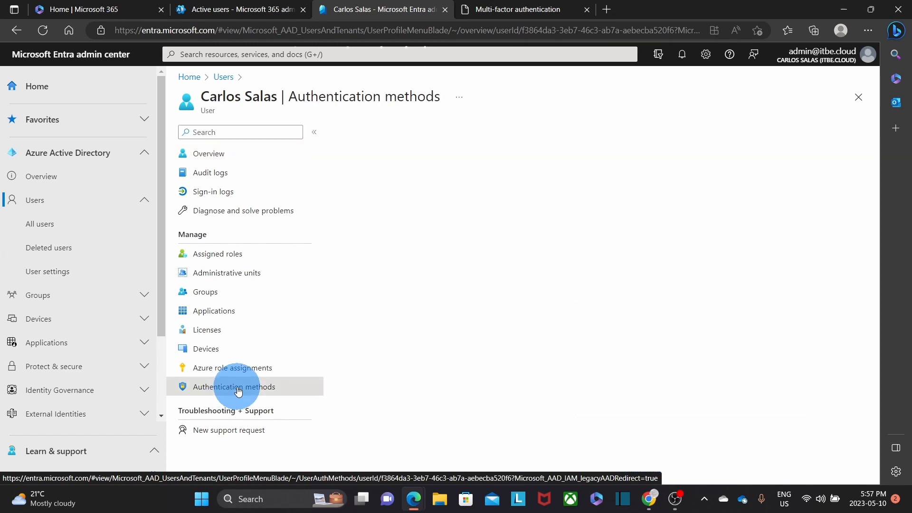
pyautogui.click(233, 387)
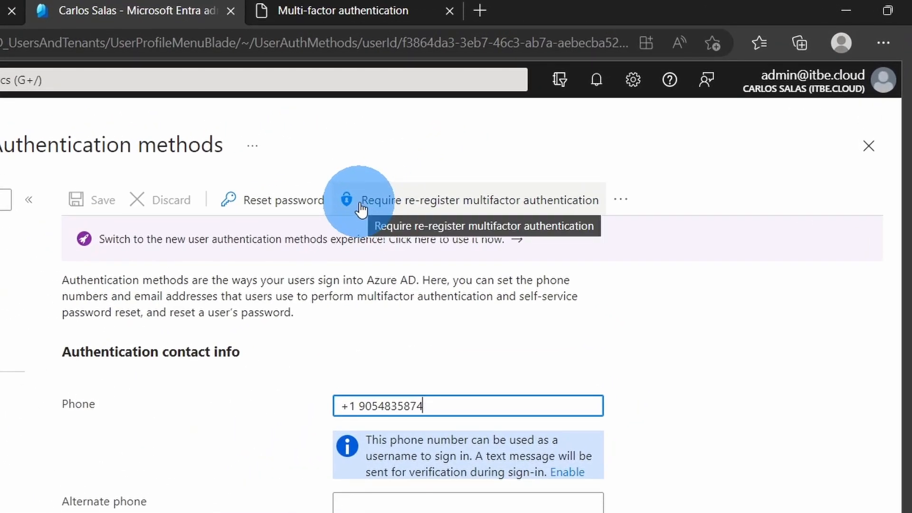
pyautogui.click(376, 199)
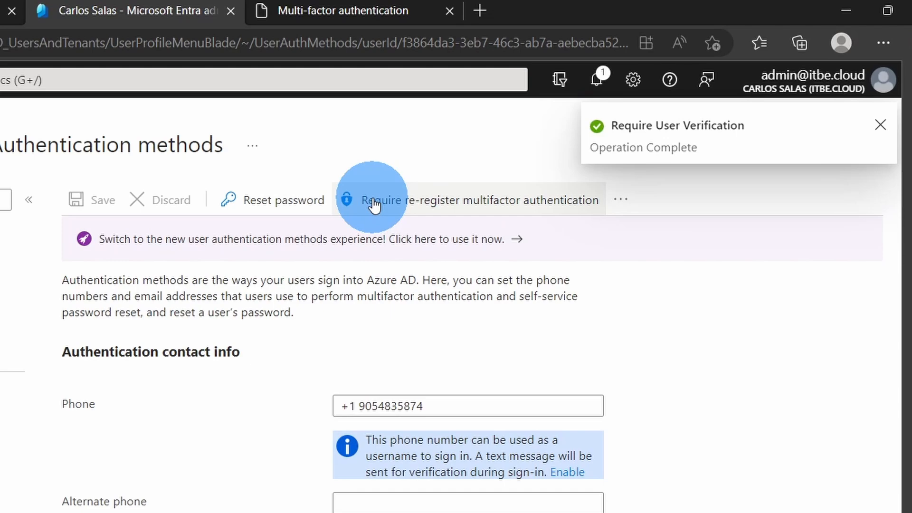
pyautogui.moveTo(614, 153)
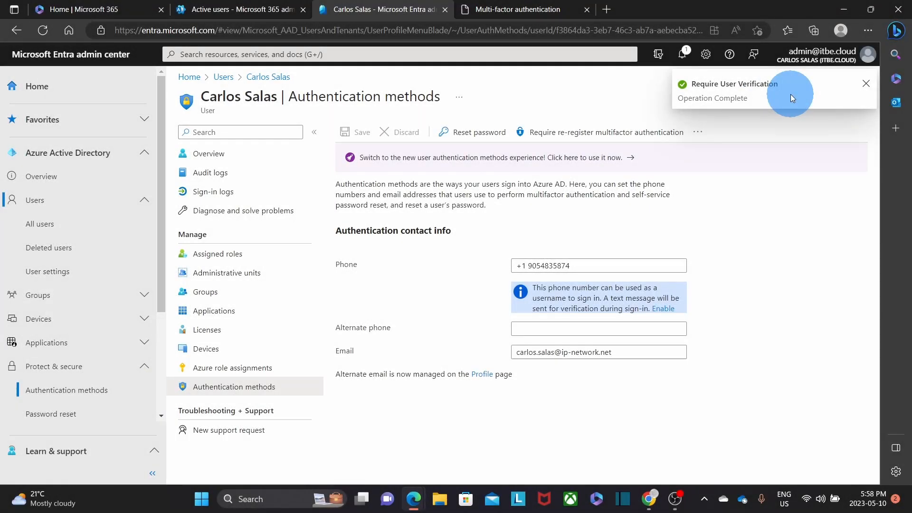
pyautogui.moveTo(749, 95)
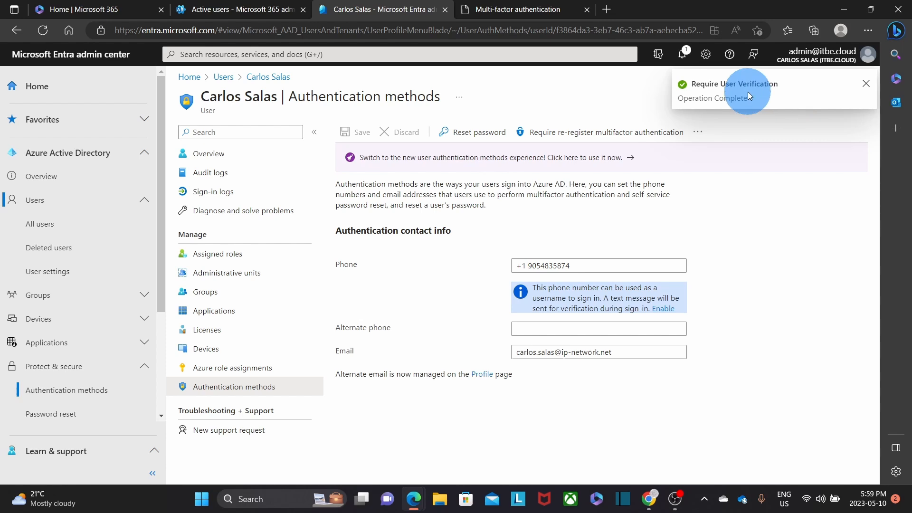
pyautogui.moveTo(579, 105)
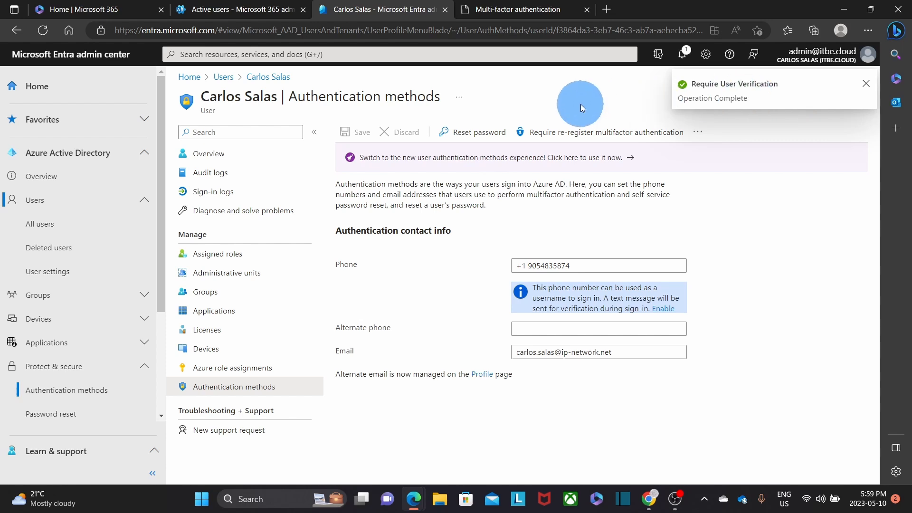
pyautogui.click(867, 84)
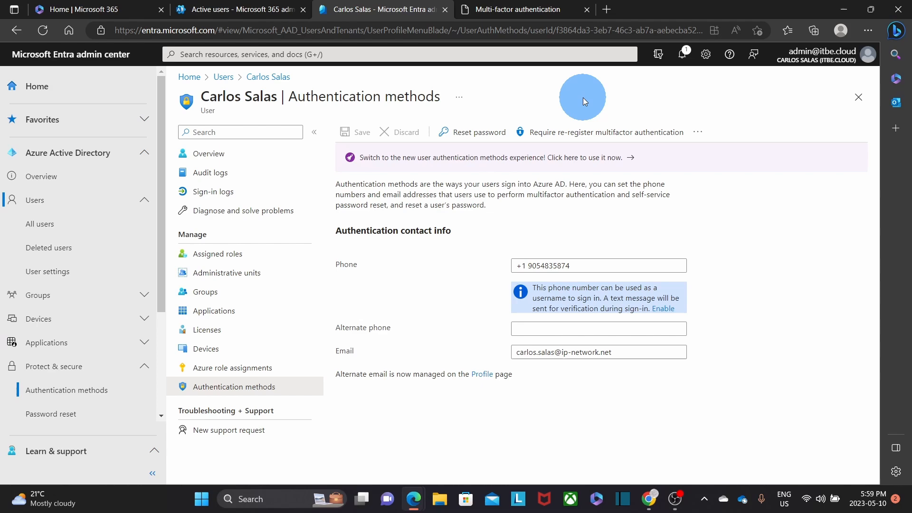